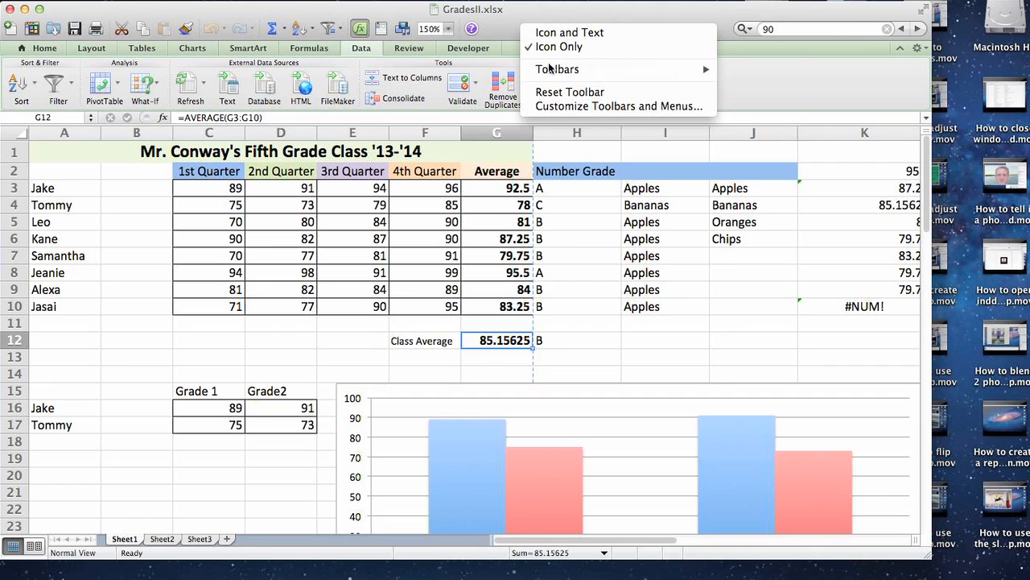
mouse_move(557, 69)
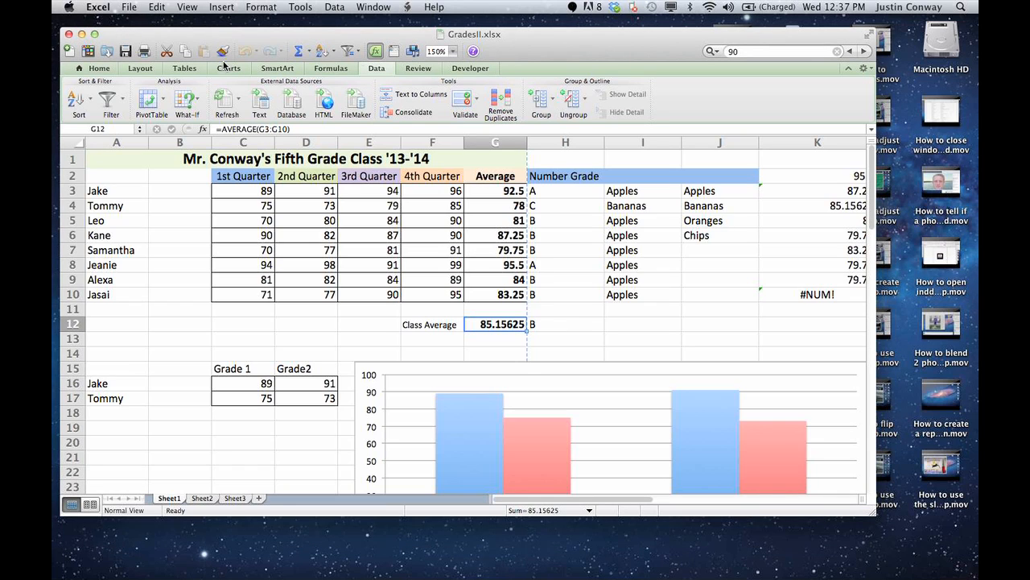
mouse_move(199, 64)
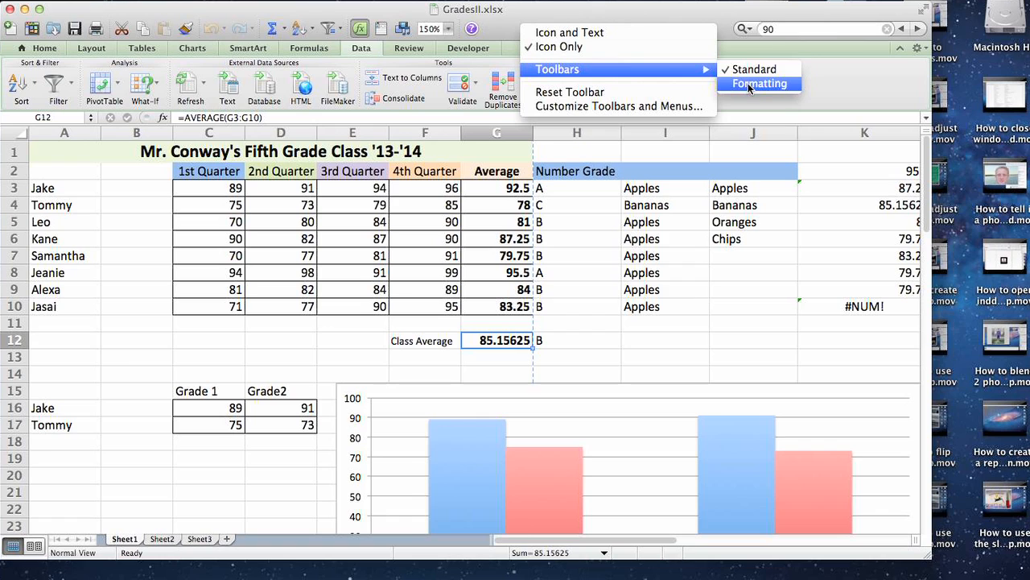
Step: Turn on the Formatting toolbar and look at the SmartArt ribbon tools
left_click(759, 84)
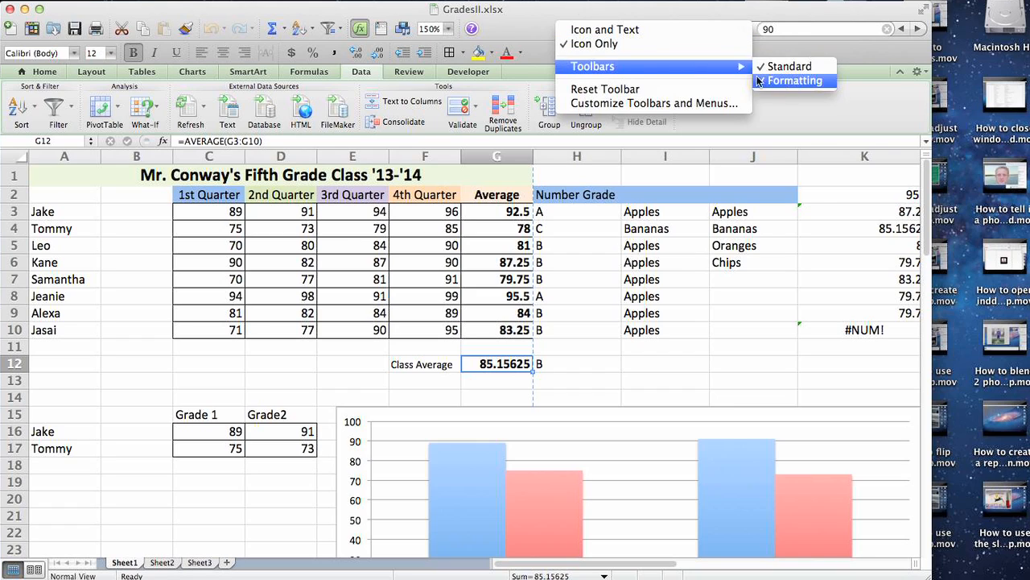
mouse_move(615, 103)
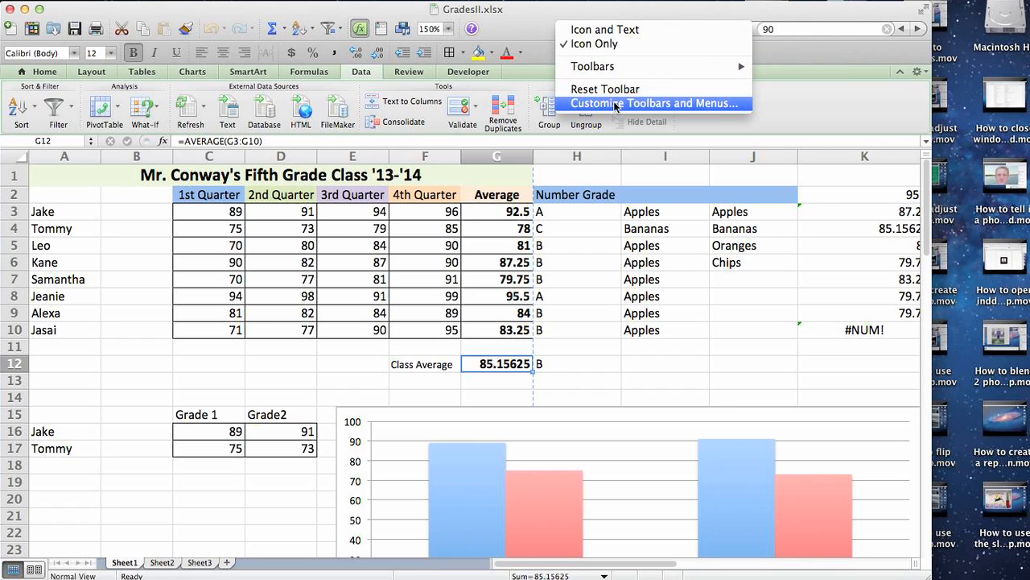
mouse_move(608, 107)
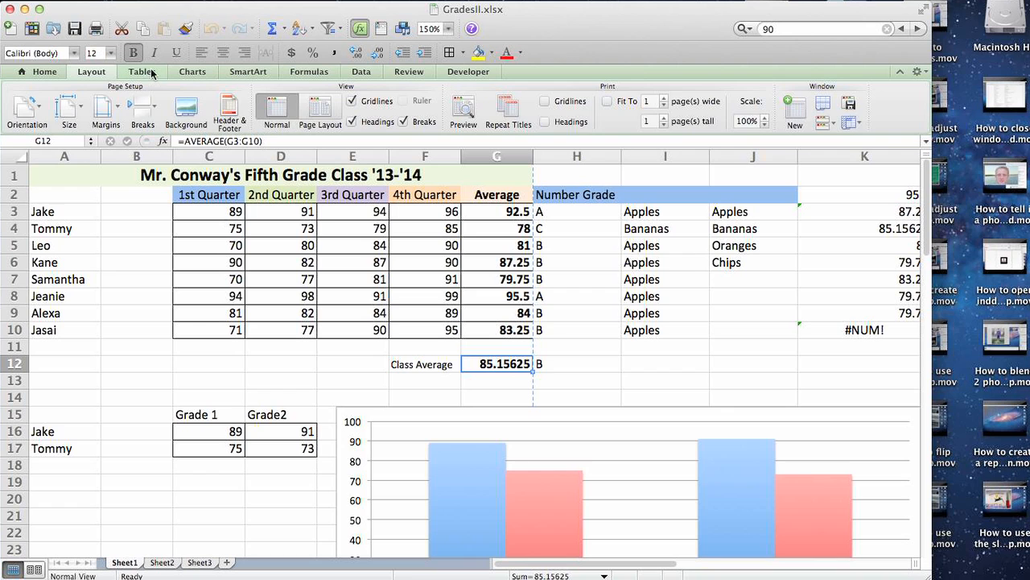
left_click(248, 71)
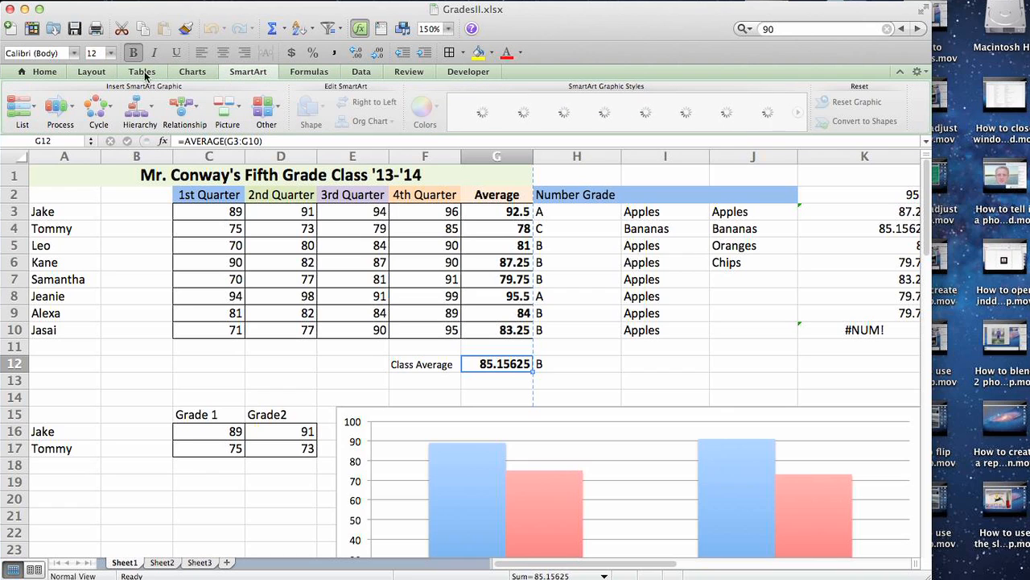
Step: Open Excel Preferences, go to the Ribbon pane, and scroll its tab checklist
left_click(98, 7)
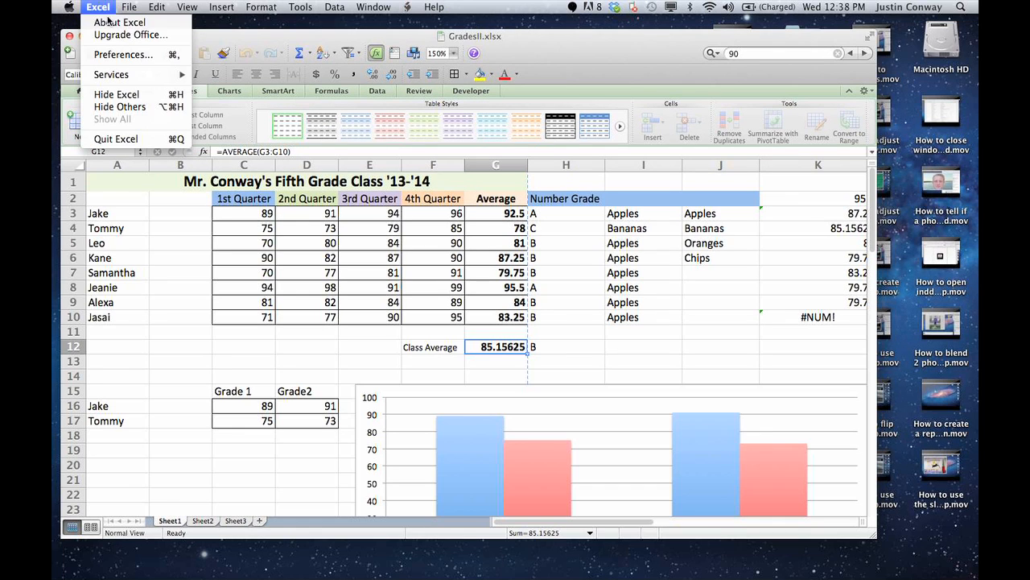
left_click(123, 55)
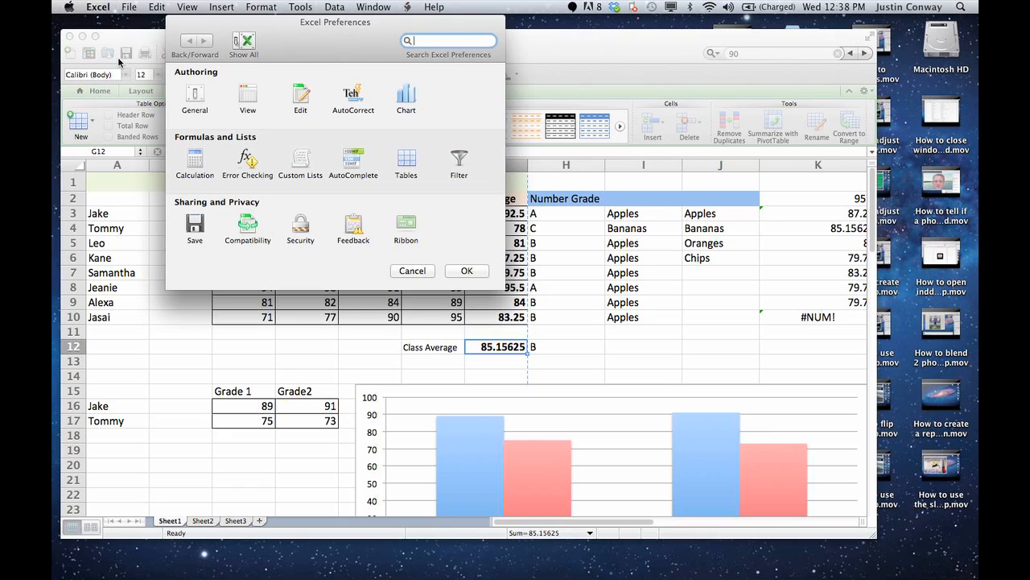
left_click(406, 226)
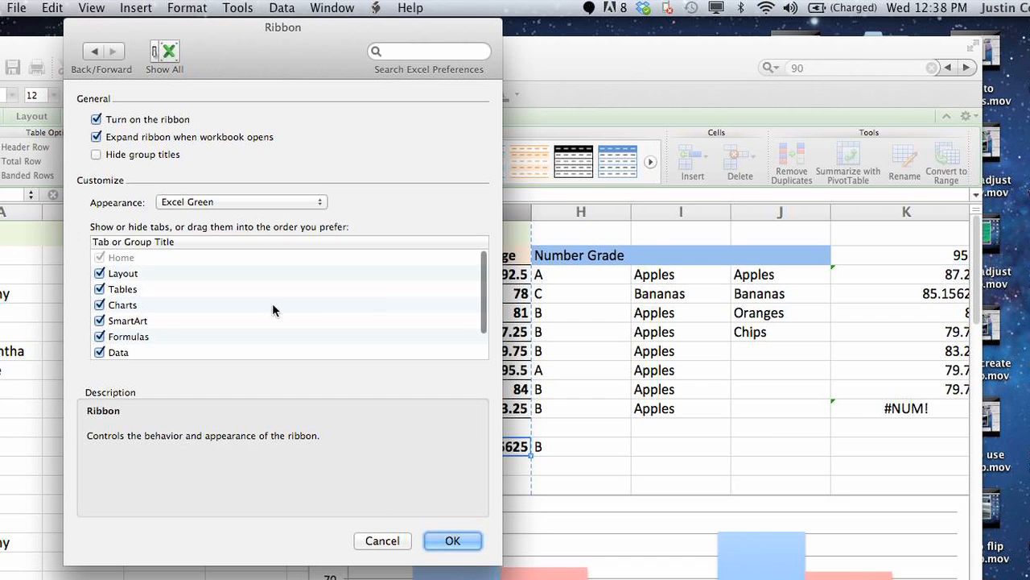
scroll("down", 3)
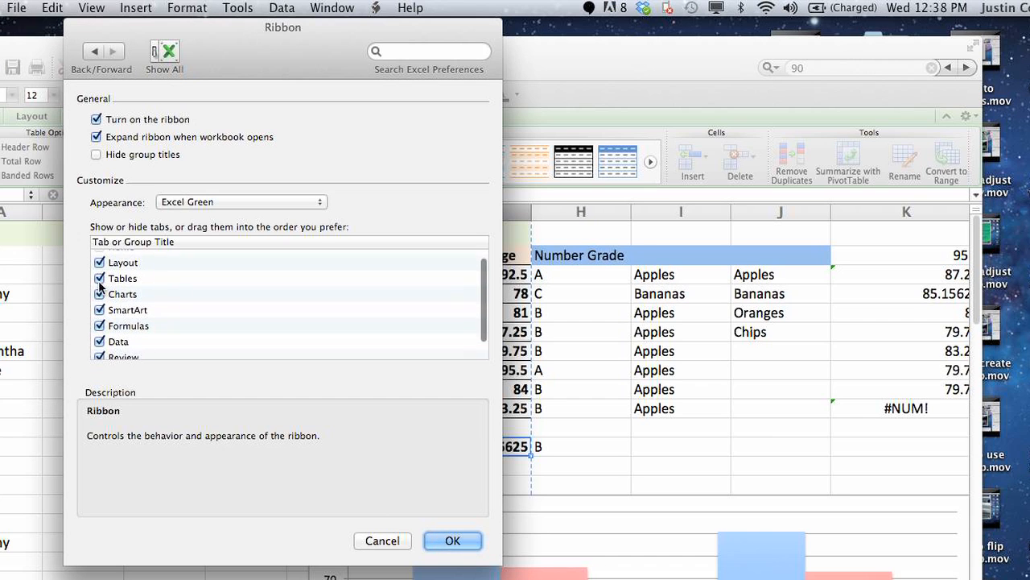